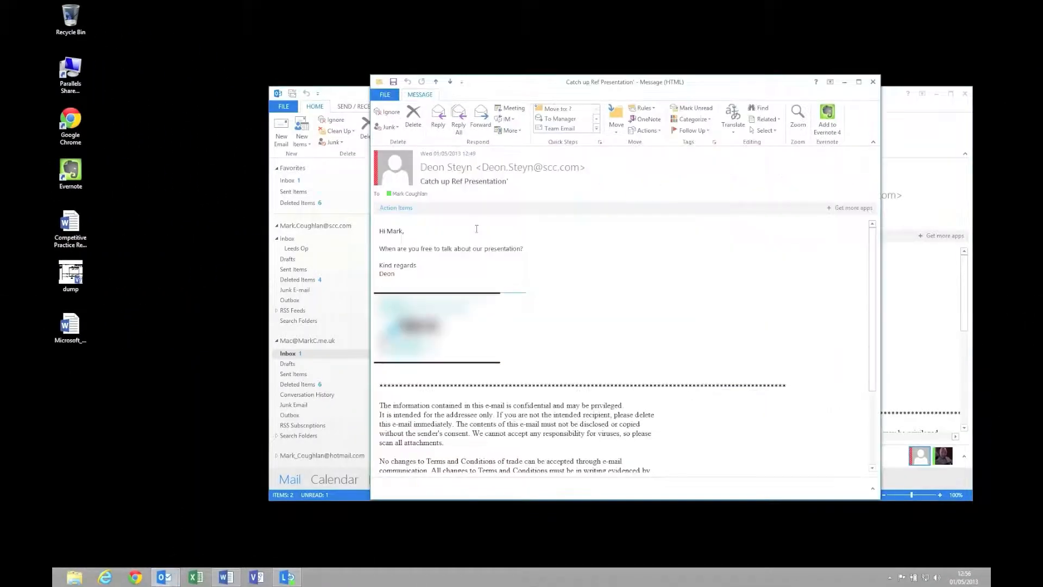
# Step: Read the 'Catch up Ref Presentation' email, then close its window
pyautogui.click(936, 95)
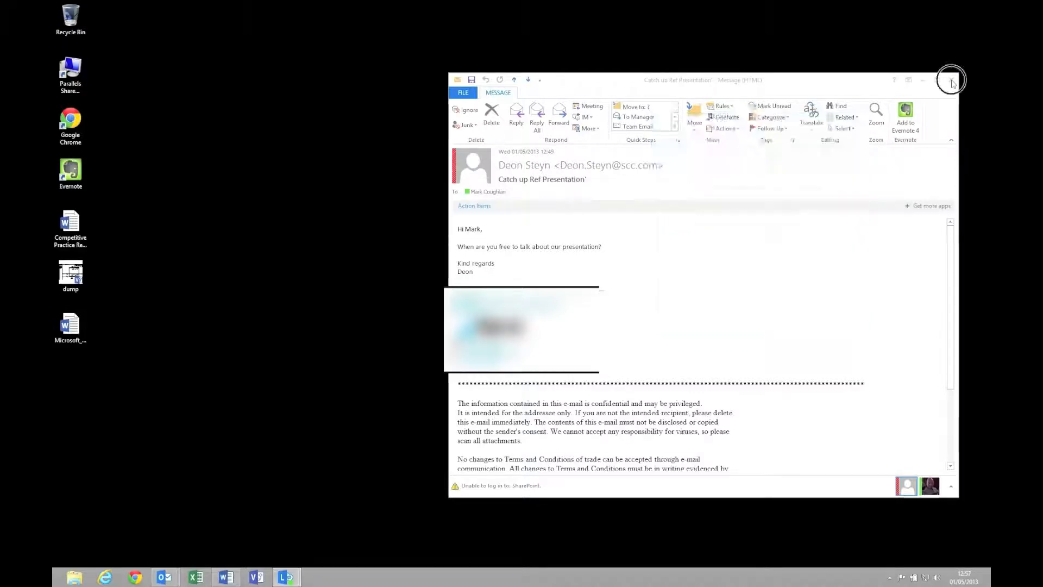
pyautogui.click(951, 79)
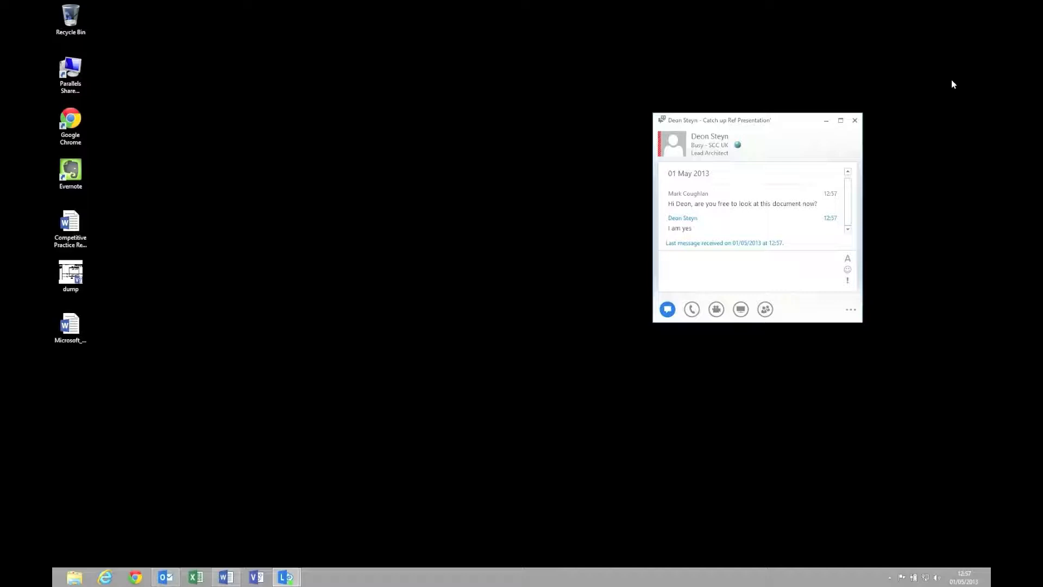
# Step: Message Deon: 'Great! Let me share it up so you can see what I'm talking about.'
pyautogui.write('Great! L')
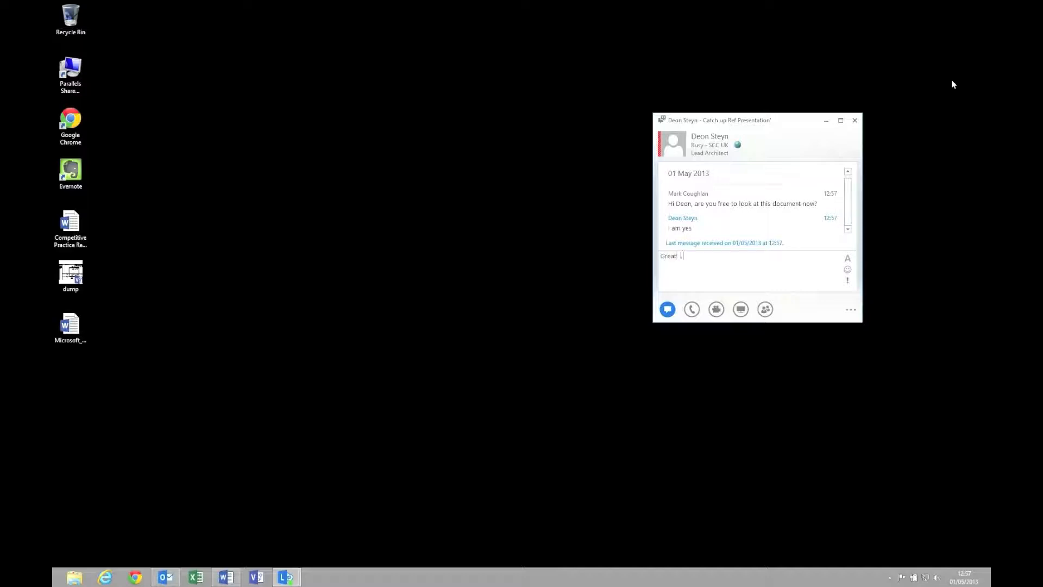
pyautogui.write('et me share it up')
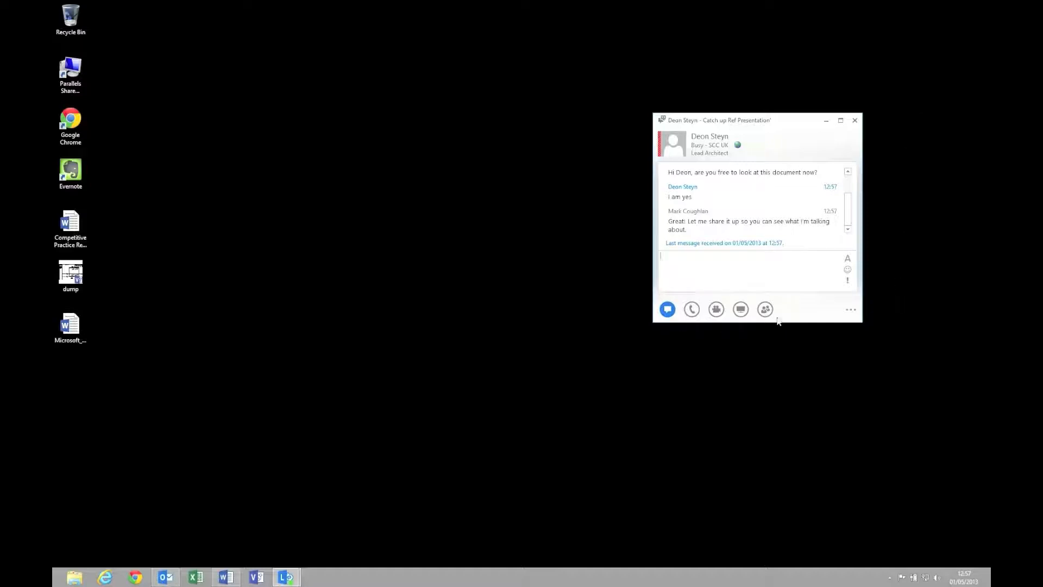
pyautogui.click(740, 309)
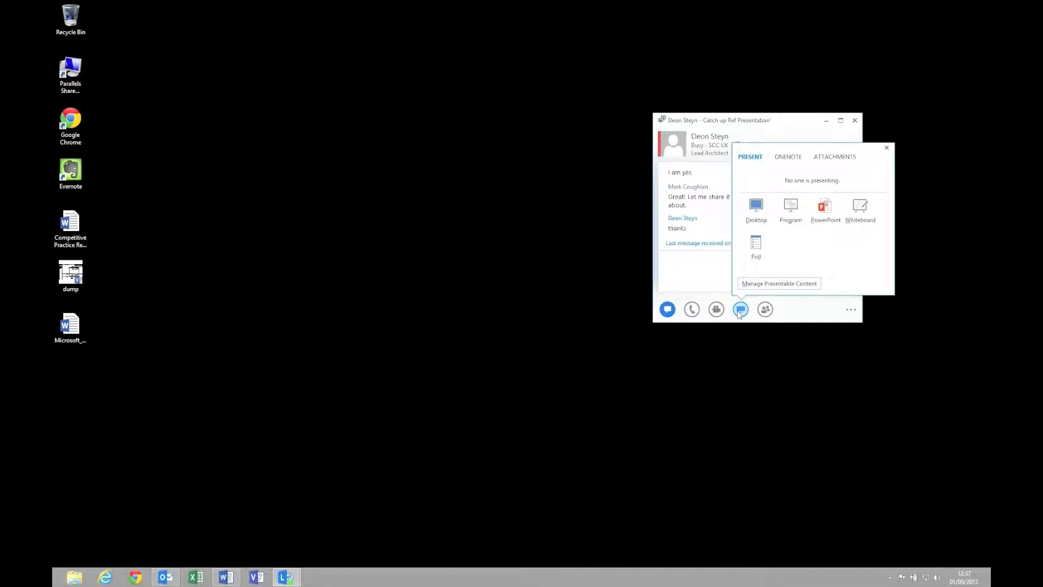
# Step: Present the Unified Communications Word document window to Deon as a shared program
pyautogui.click(790, 209)
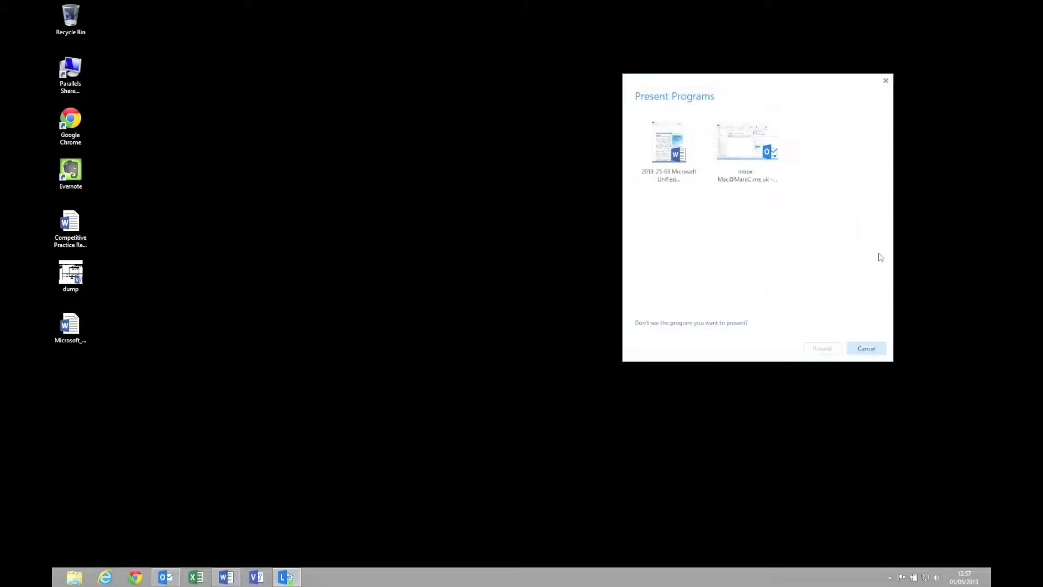
pyautogui.click(668, 150)
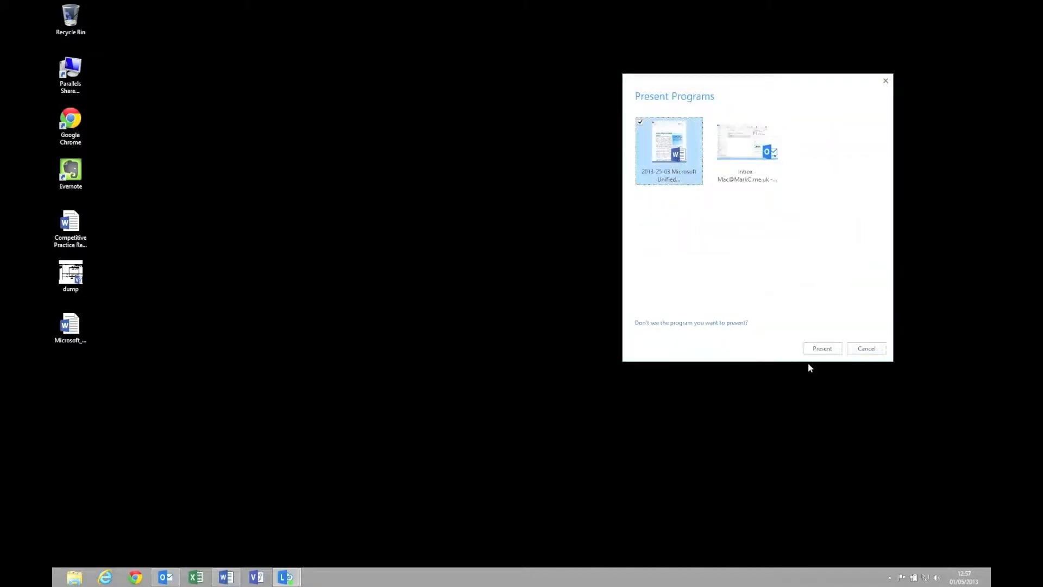
pyautogui.click(822, 348)
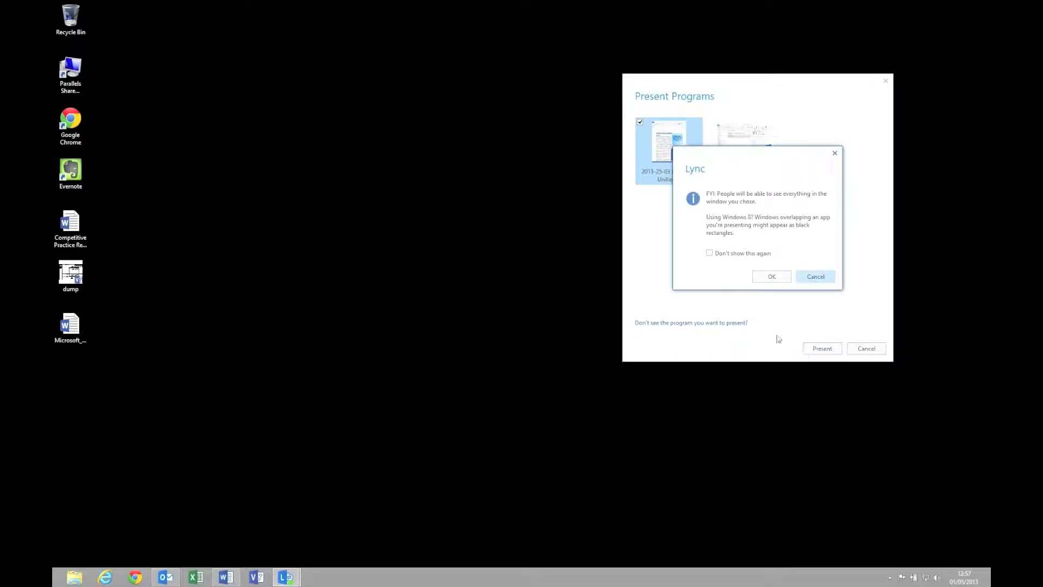
pyautogui.click(770, 276)
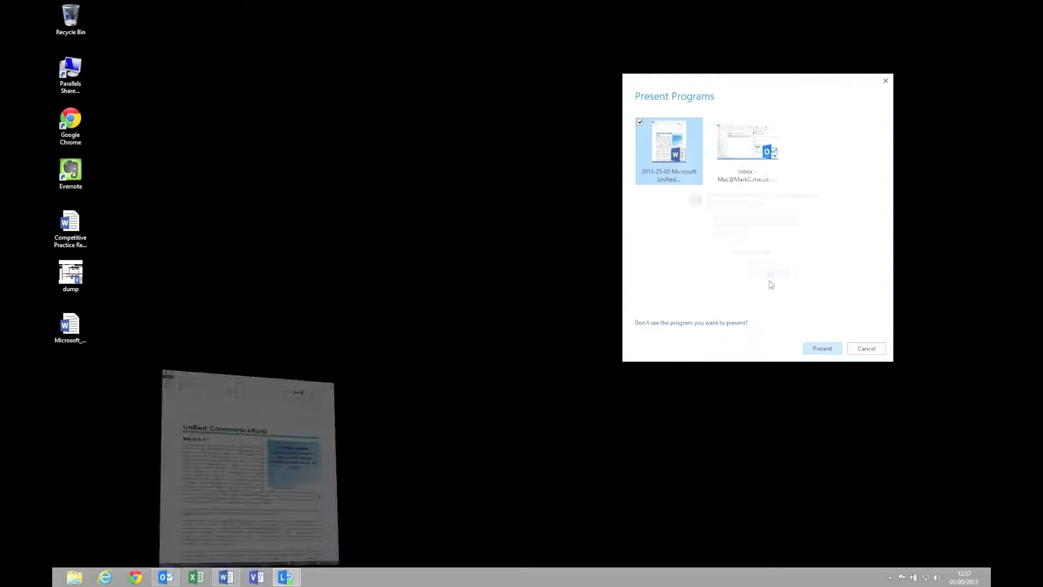
pyautogui.click(821, 348)
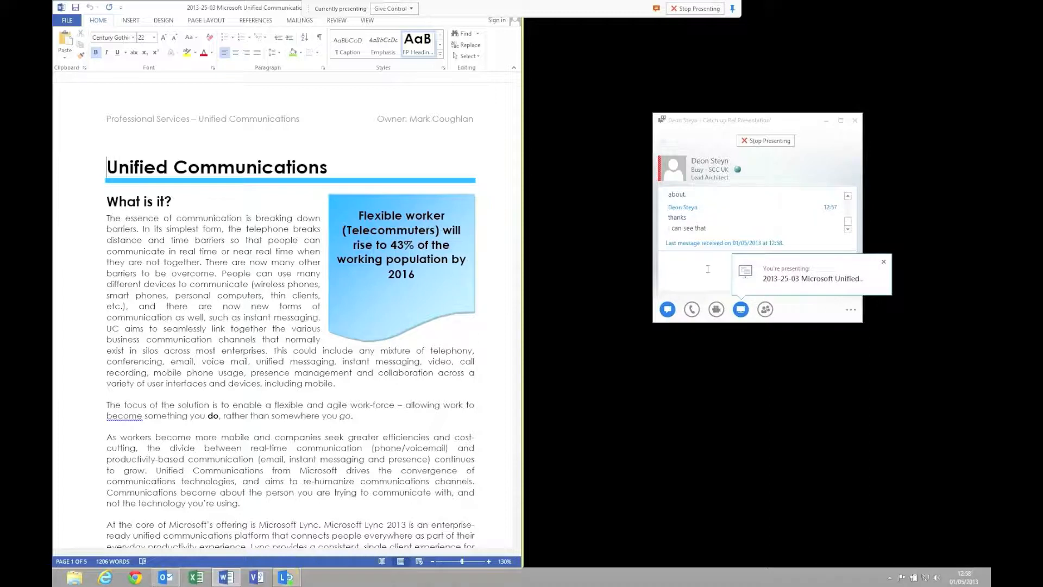
# Step: Send Deon 'Great. How about I give you control and you can highlight the bit…?'
pyautogui.write('Great.')
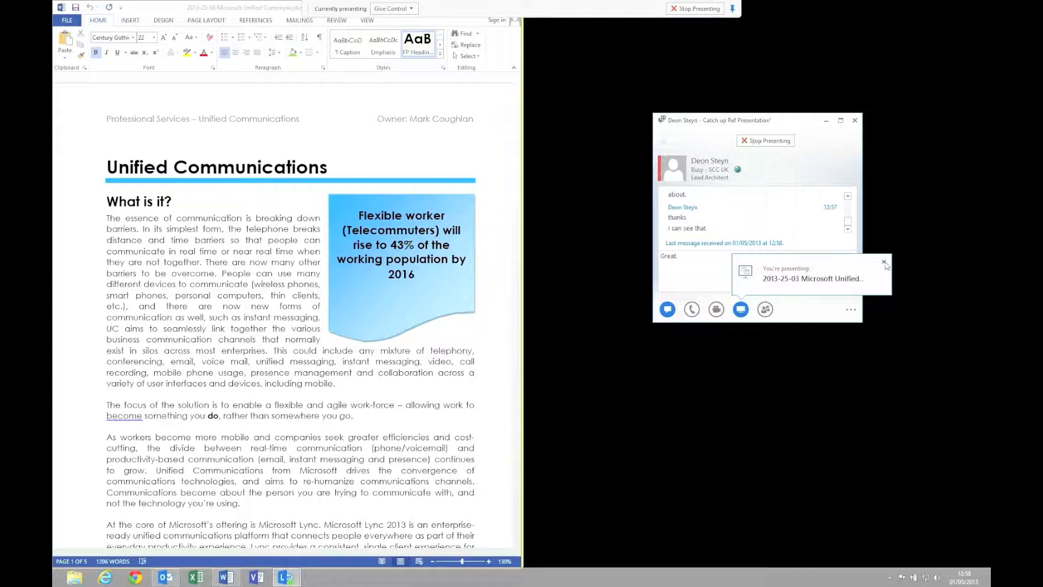
pyautogui.write('h')
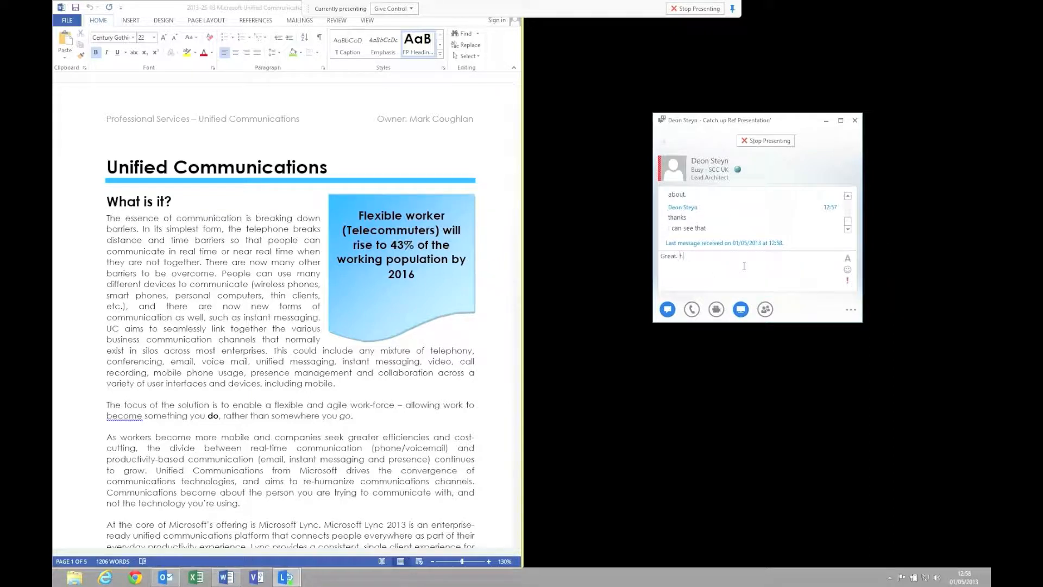
pyautogui.write('ow about I give you control and you can highlight the bit you want')
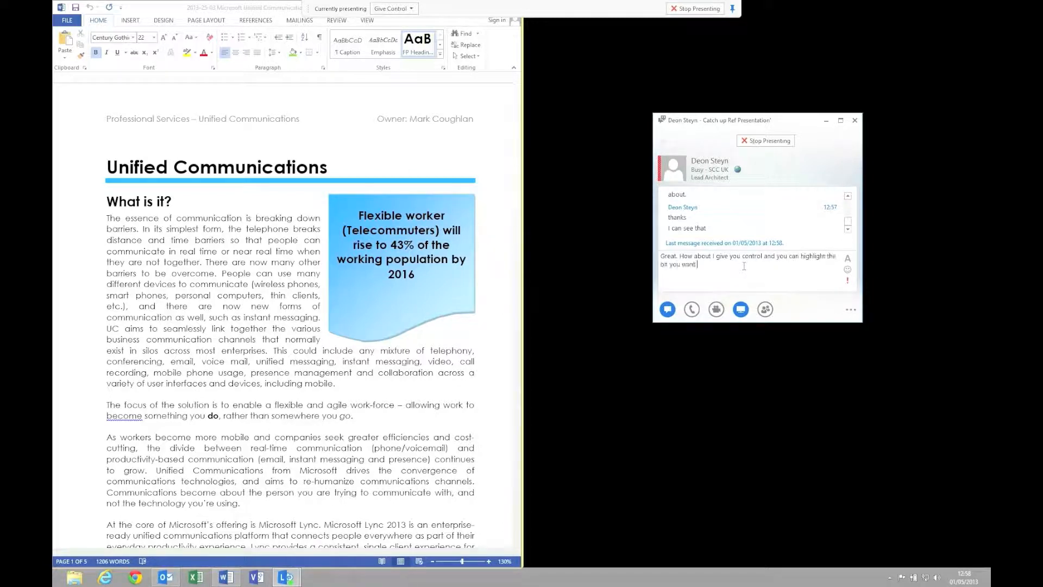
pyautogui.press('enter')
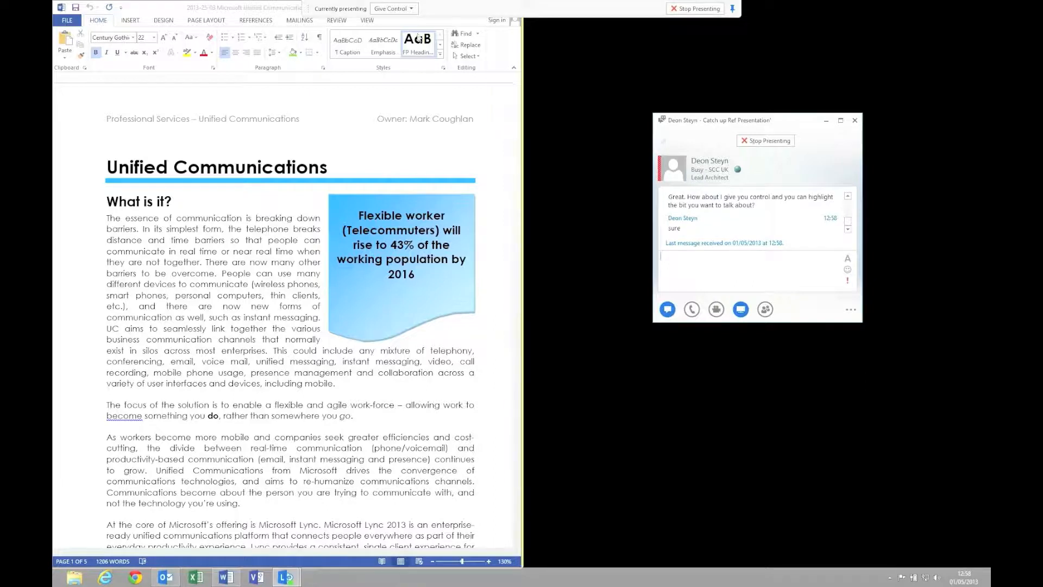
# Step: Give Deon control and highlight the opening 'What is it?' paragraph in yellow
pyautogui.click(391, 8)
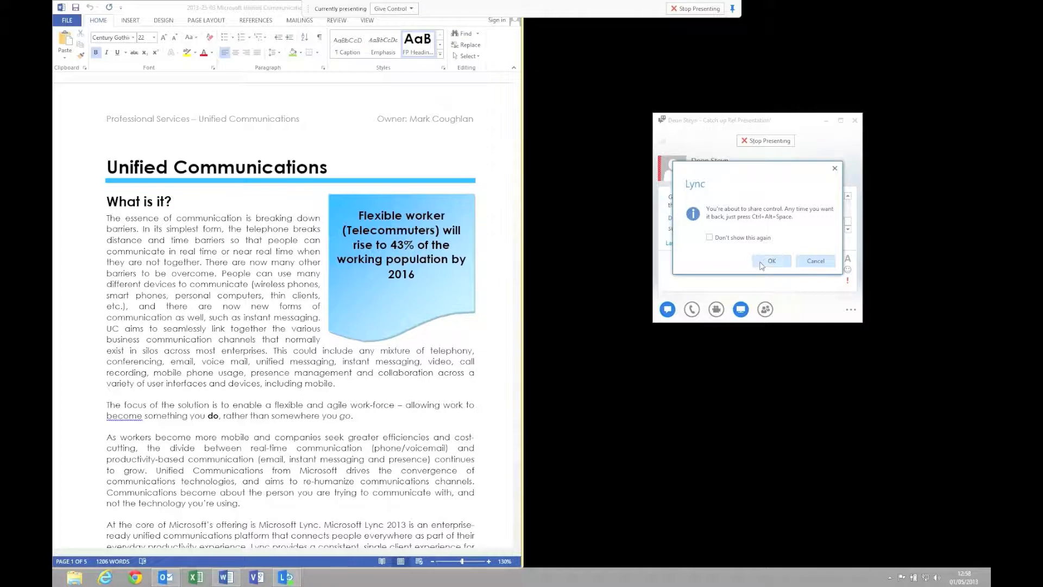
pyautogui.click(771, 260)
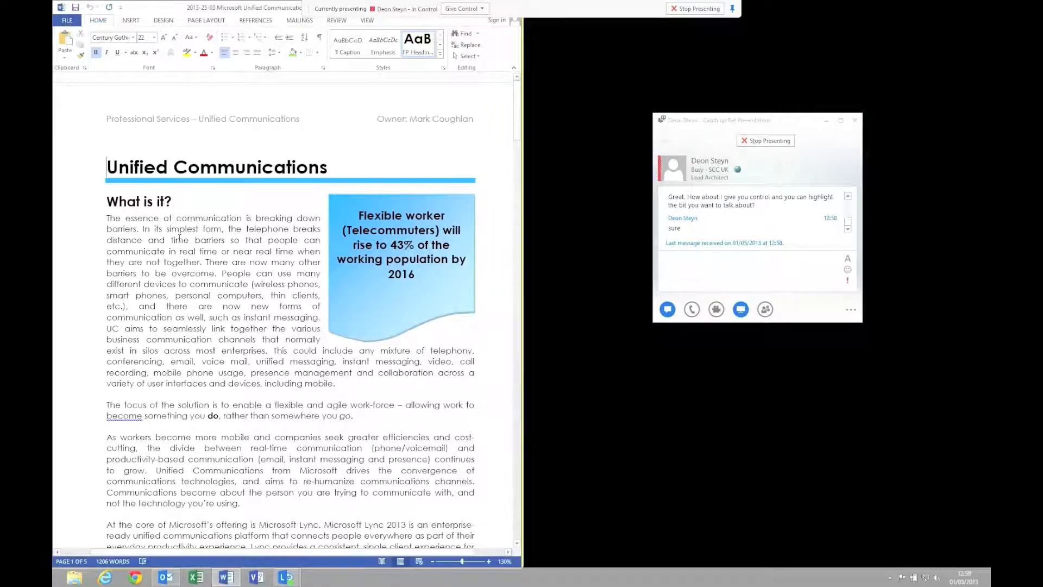
pyautogui.moveTo(106, 218); pyautogui.dragTo(180, 240)
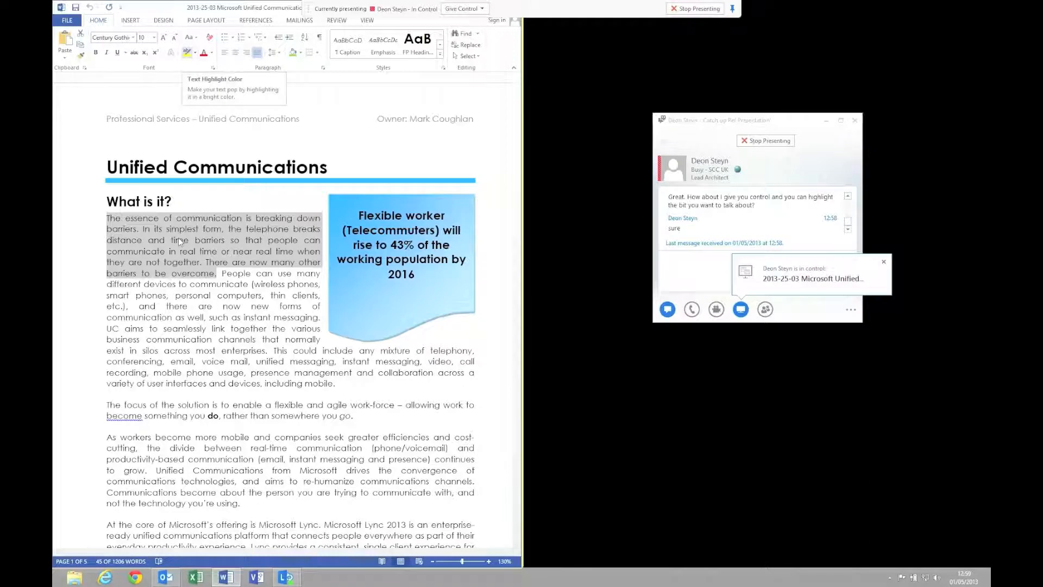
pyautogui.click(187, 53)
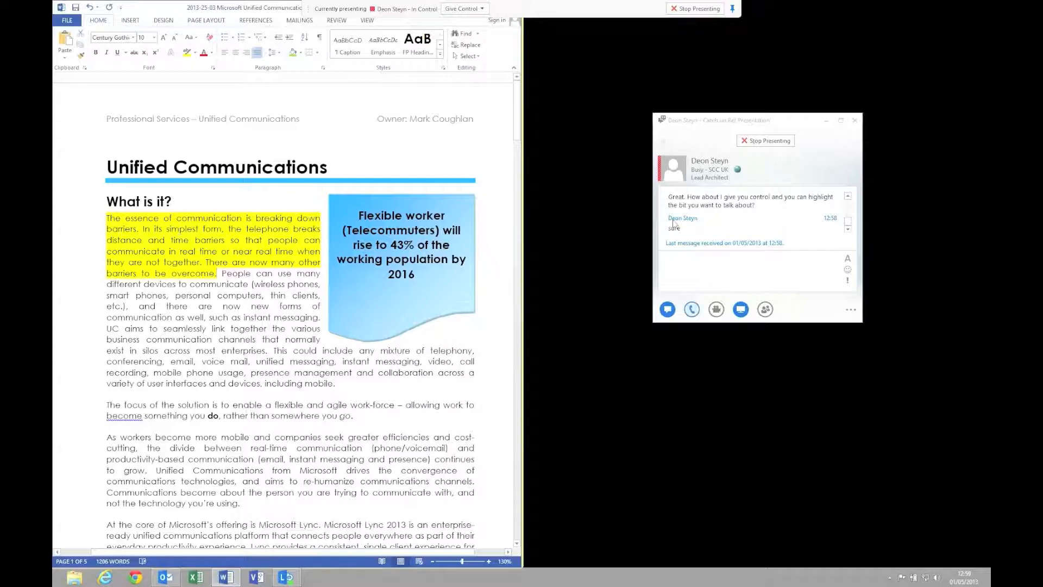
pyautogui.click(463, 8)
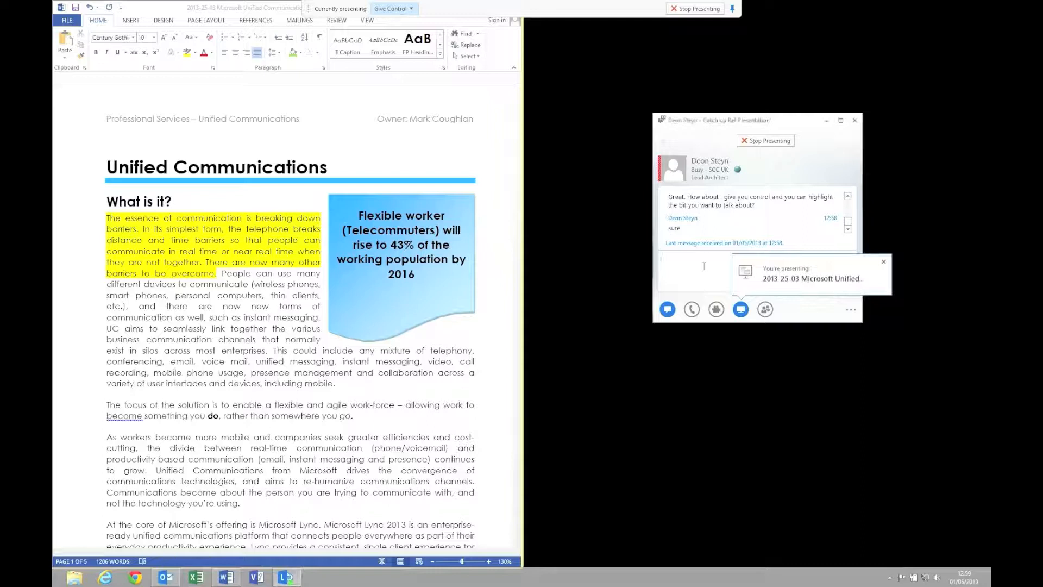
# Step: Send 'Ok, how about a voice call? Is that easier?' and start the call with Deon
pyautogui.write('Ok')
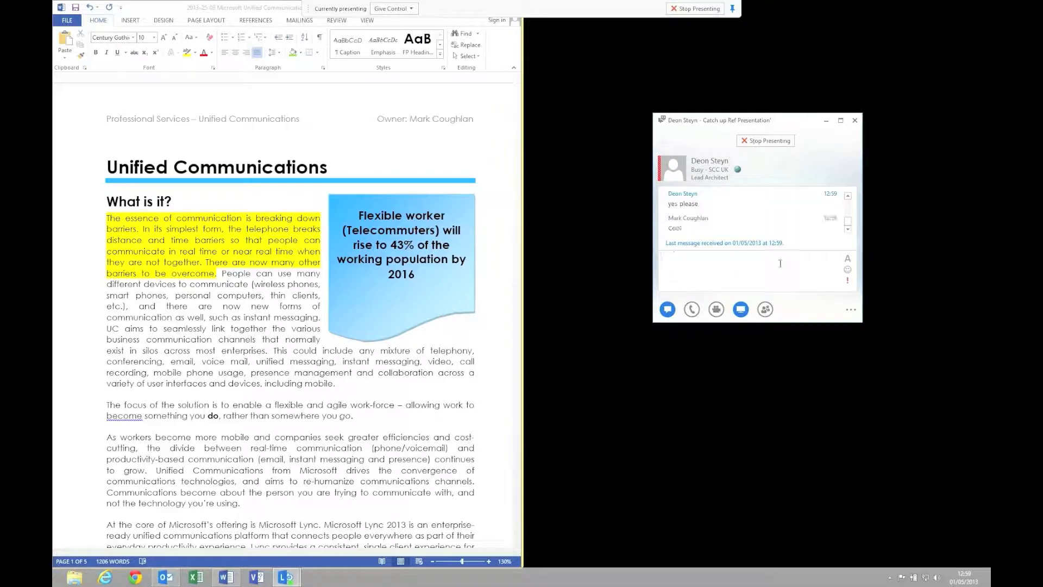
pyautogui.click(691, 309)
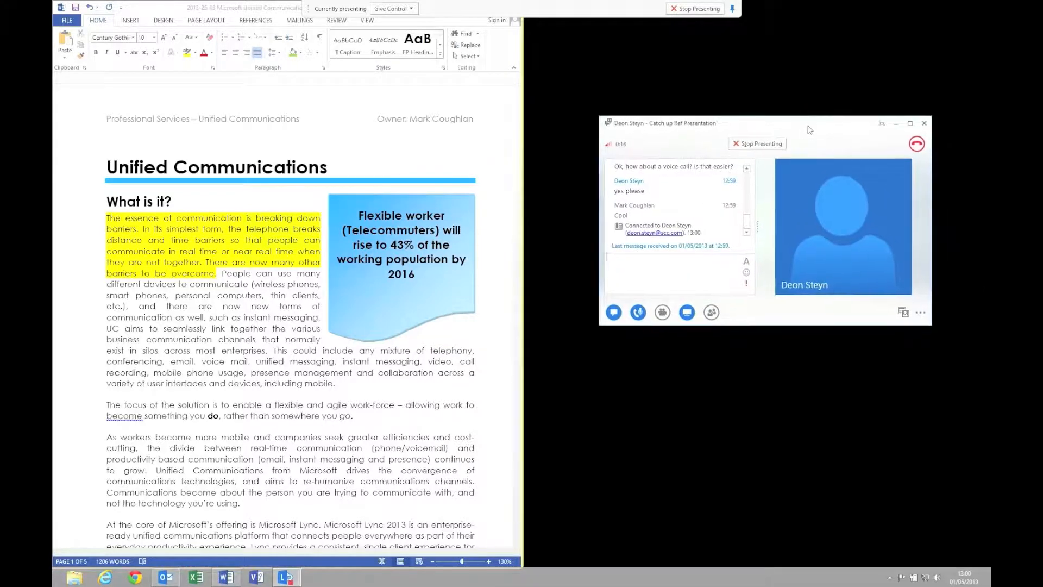
# Step: Move the call window beside the document and ask Deon 'Video?'
pyautogui.moveTo(665, 123); pyautogui.dragTo(608, 205)
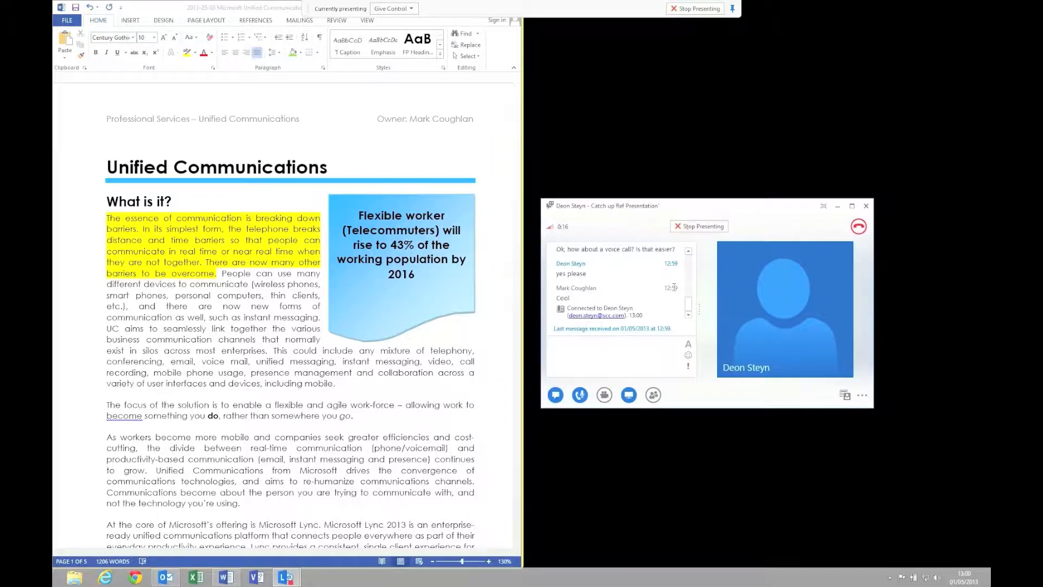
pyautogui.write('We c')
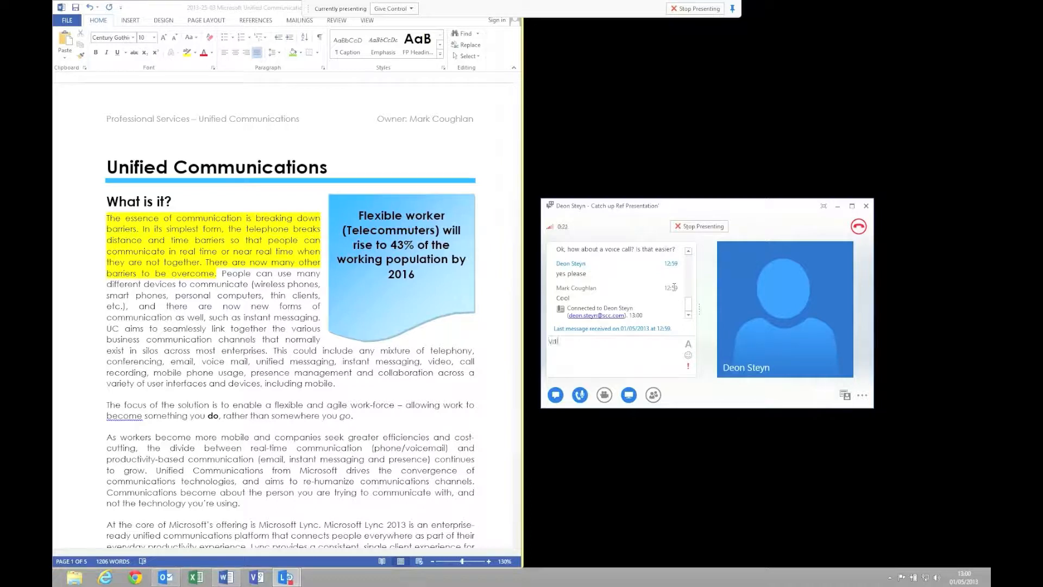
pyautogui.write('Video?')
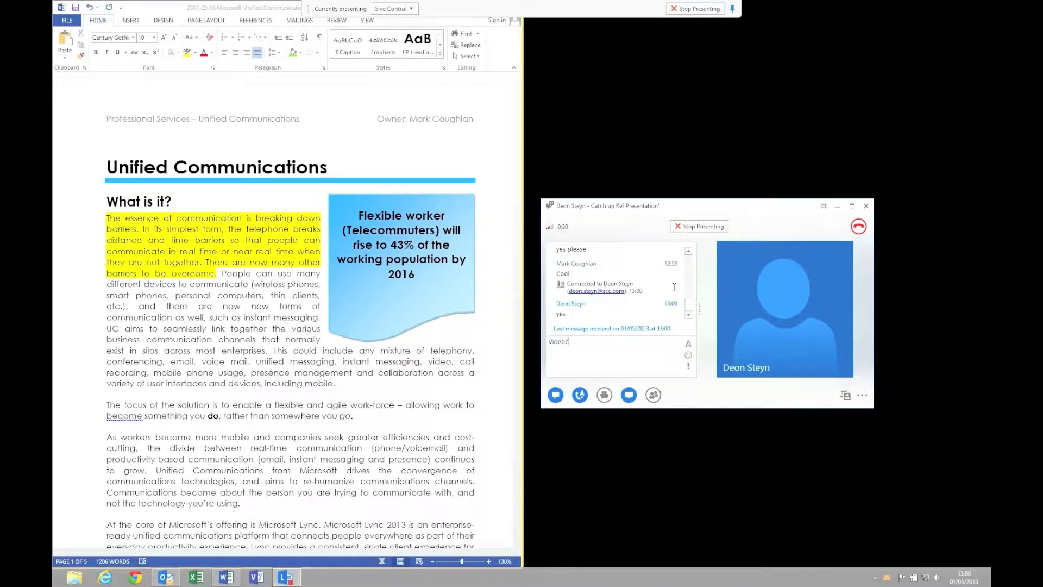
pyautogui.press('backspace')
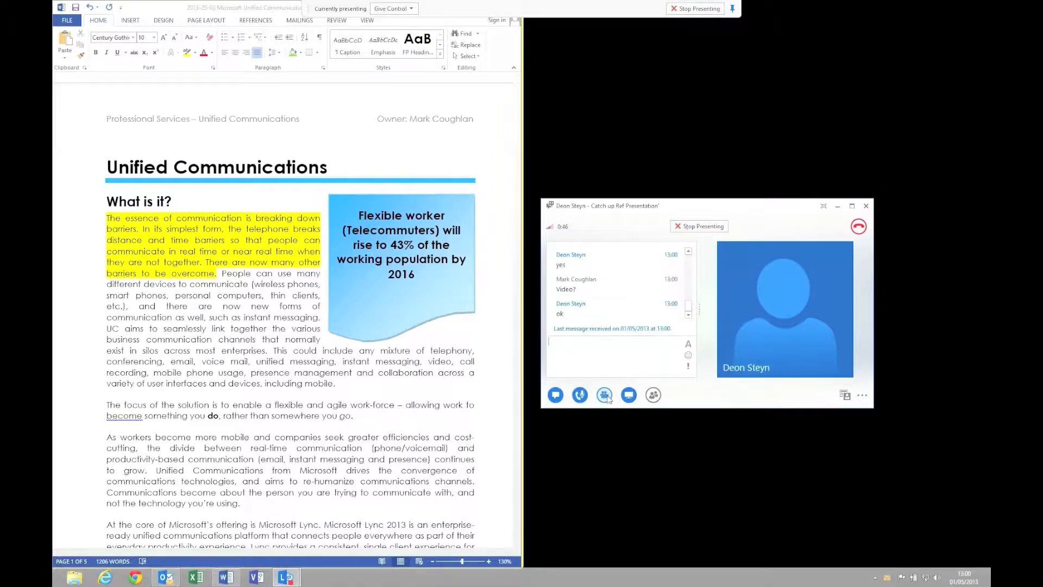
# Step: Add video with Start My Video, showing Deon's live video and your own preview
pyautogui.click(604, 395)
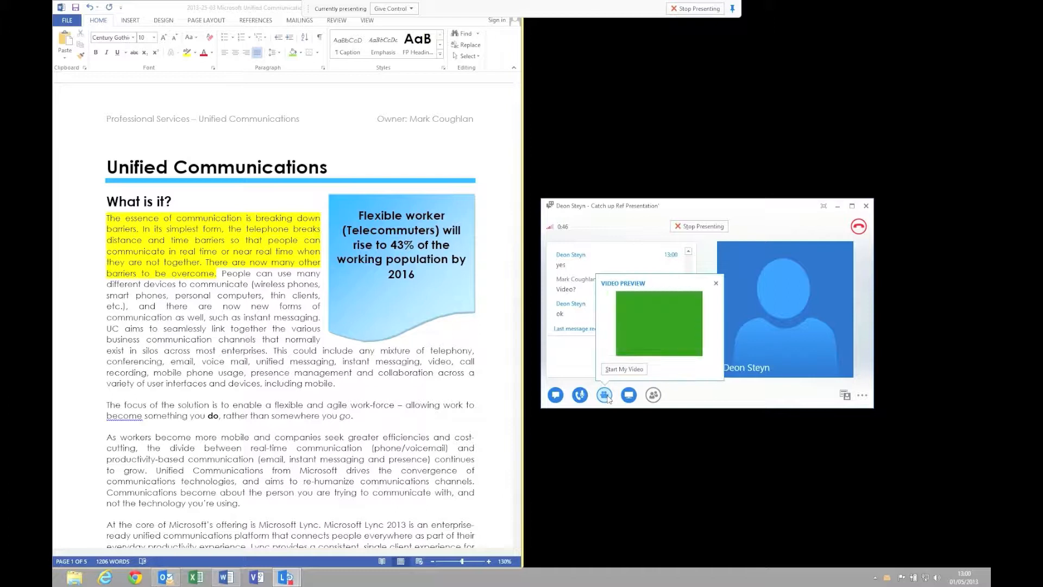
pyautogui.click(604, 395)
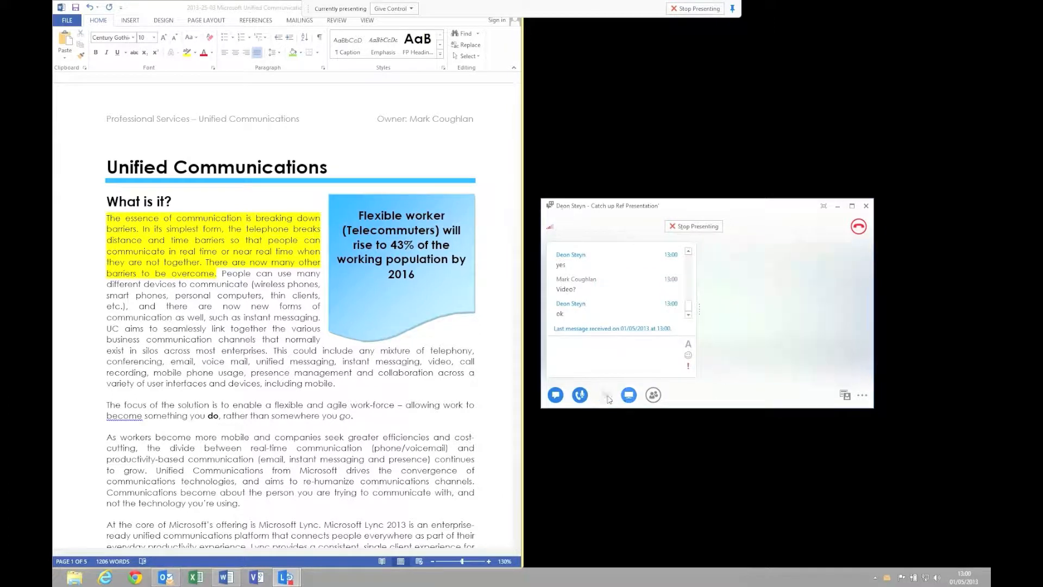
pyautogui.click(604, 394)
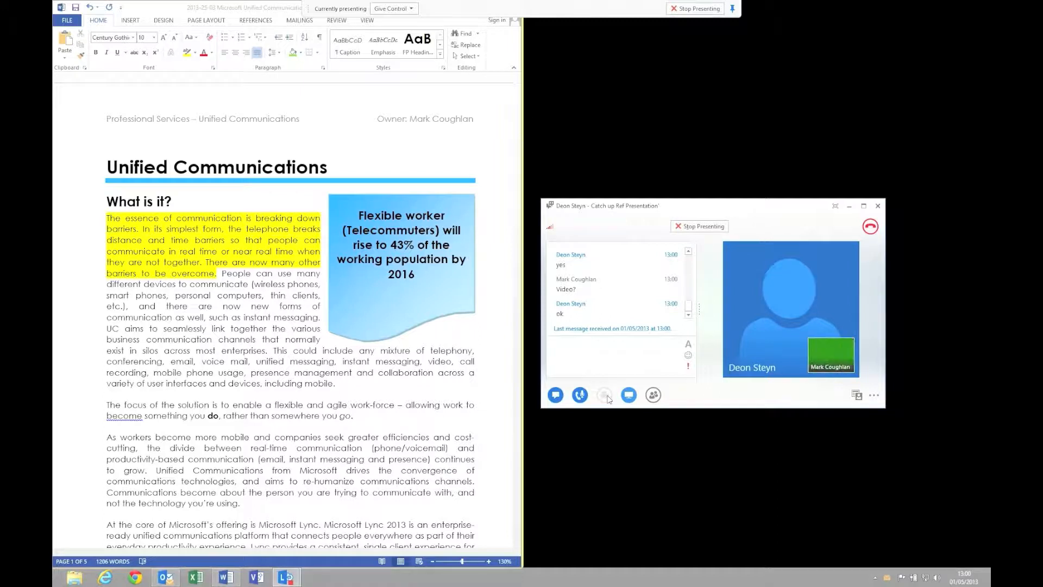
pyautogui.click(604, 394)
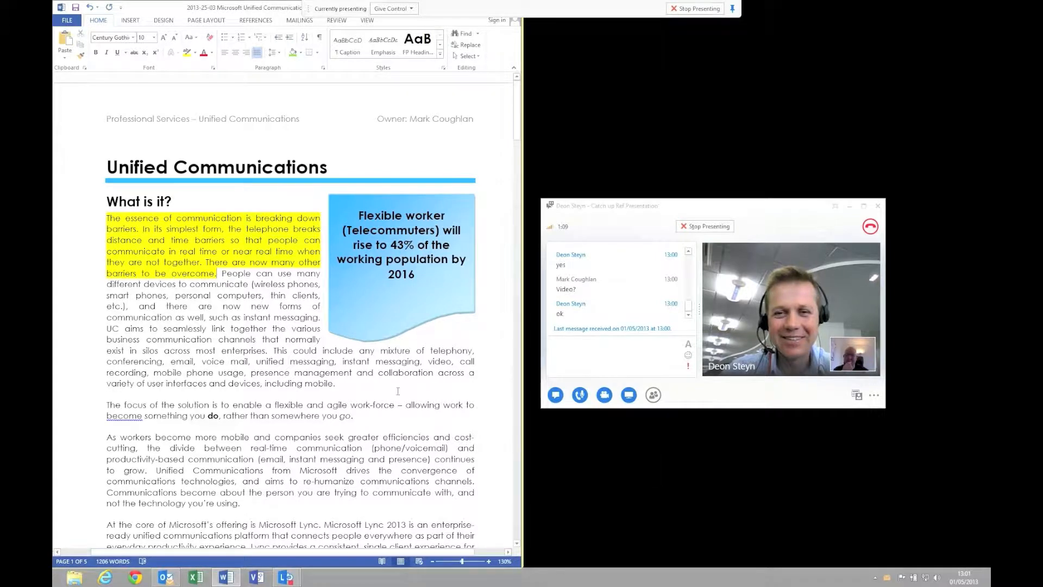
# Step: Highlight the 'The focus of the solution…' flexible work-force paragraph in yellow
pyautogui.scroll(-3)
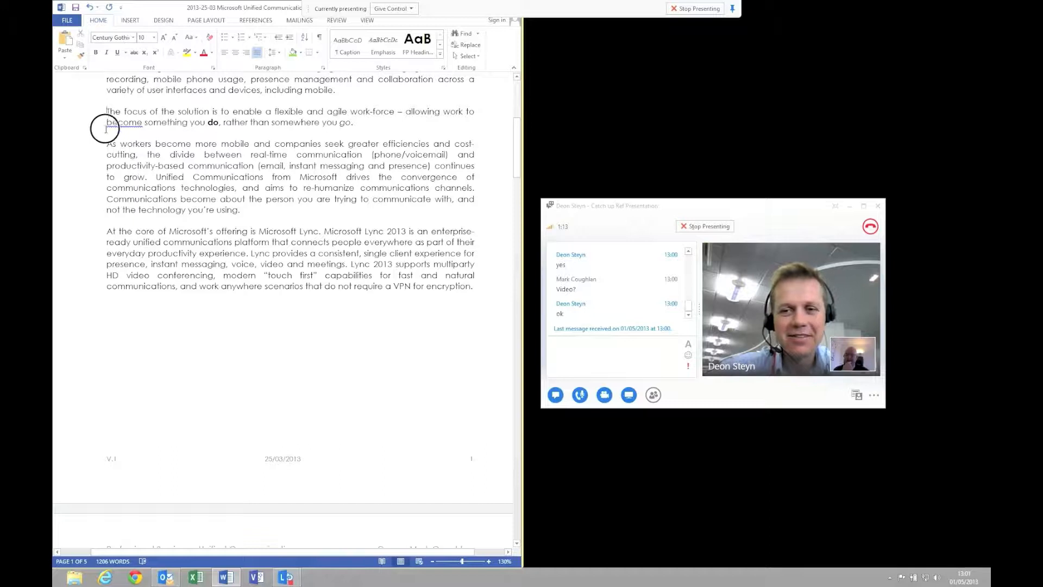
pyautogui.moveTo(106, 111); pyautogui.dragTo(356, 122)
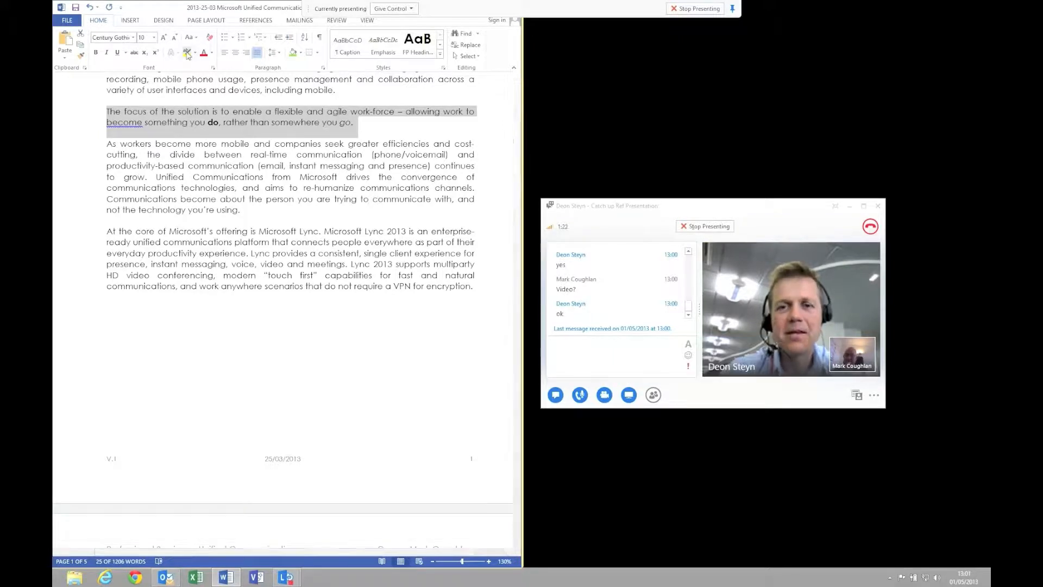
pyautogui.click(187, 53)
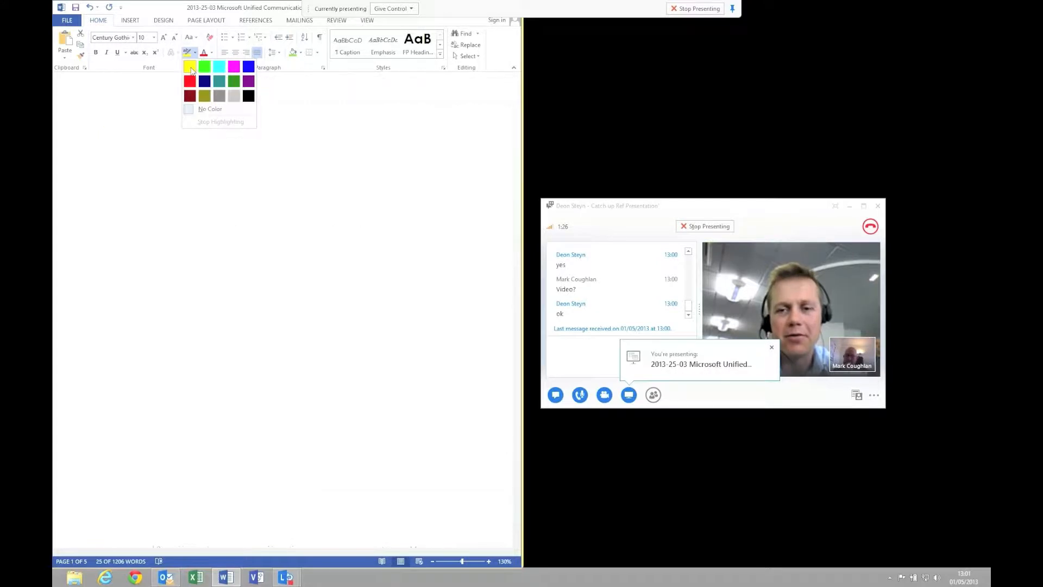
pyautogui.click(190, 66)
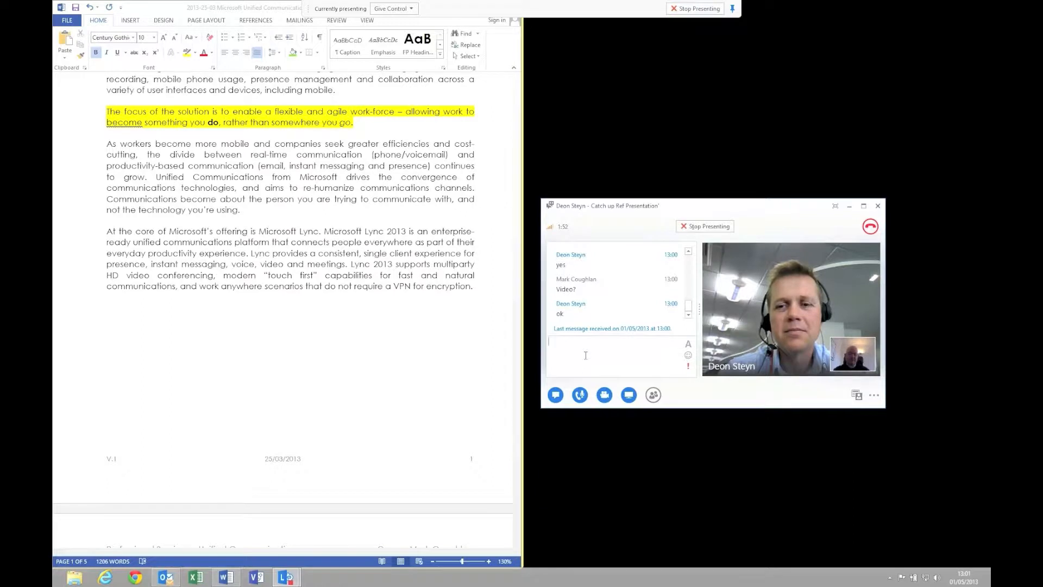
# Step: Ask 'So does that all make sense now?', then reply 'Great, all done.'
pyautogui.write('So does that all make')
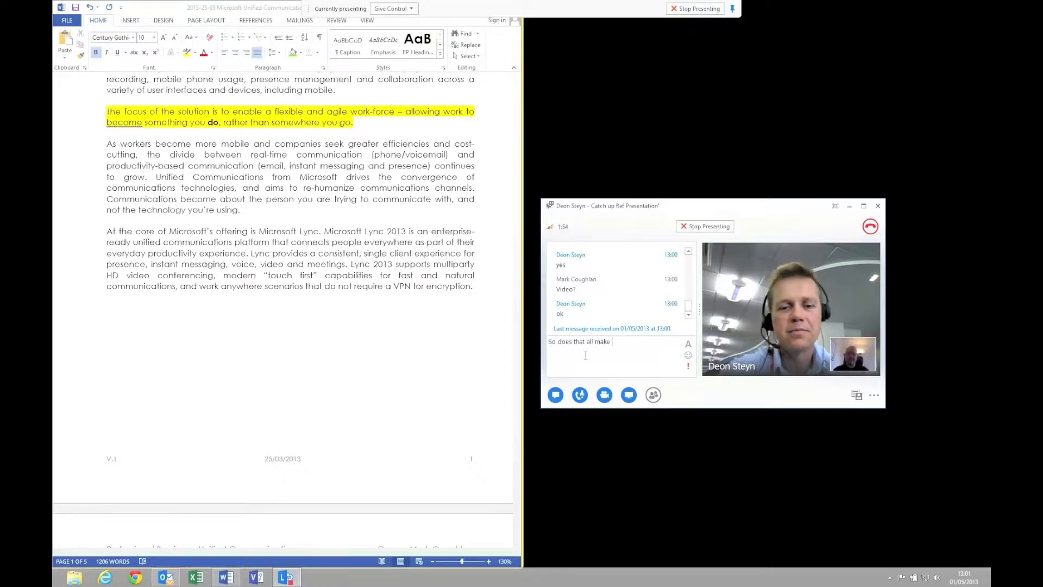
pyautogui.press('enter')
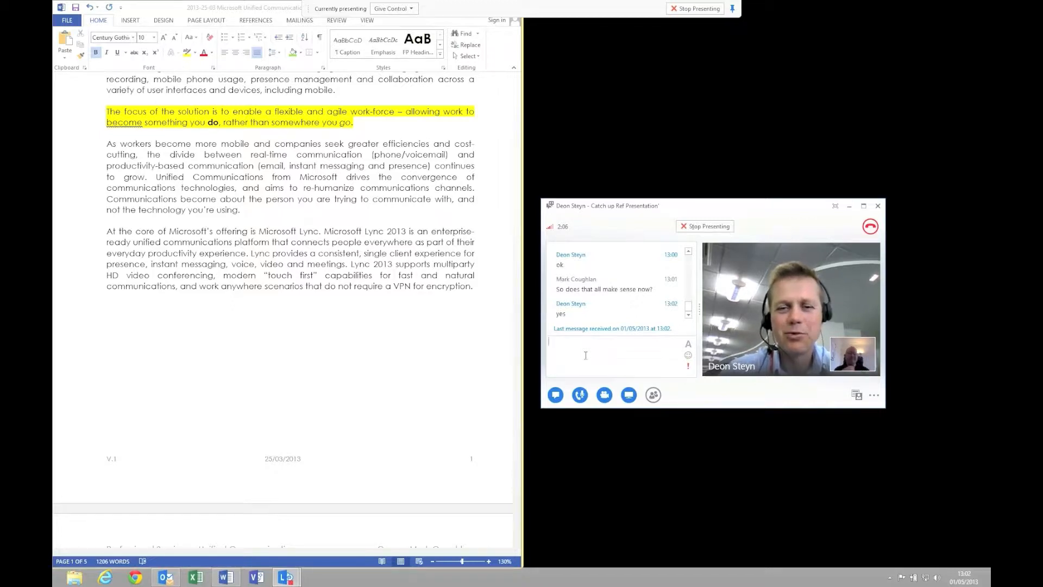
pyautogui.write('Great,')
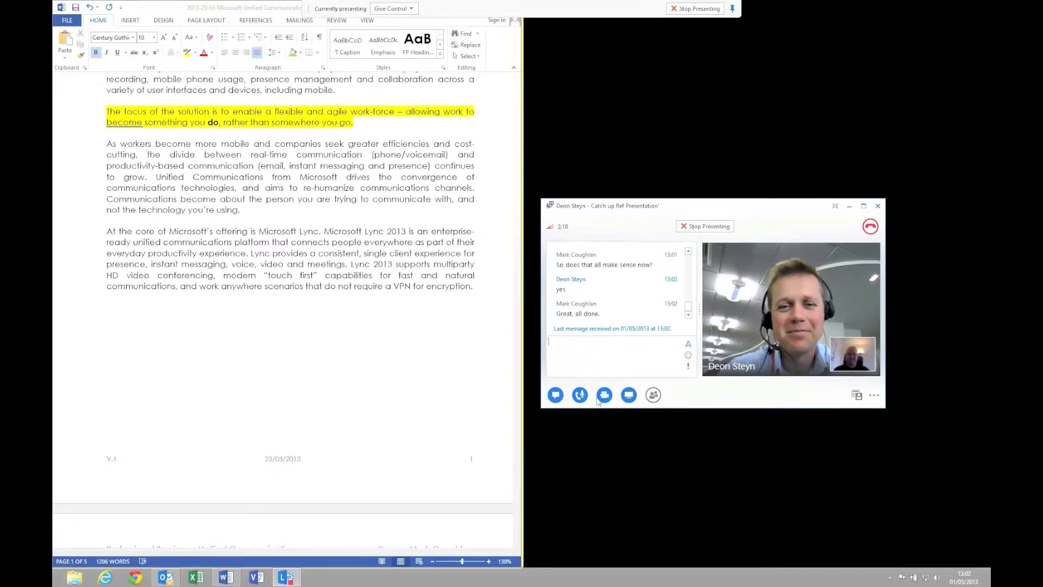
# Step: End the video but keep audio, then send 'Ok, I'll send out the new document' and 'Thanks for your help!'
pyautogui.click(604, 394)
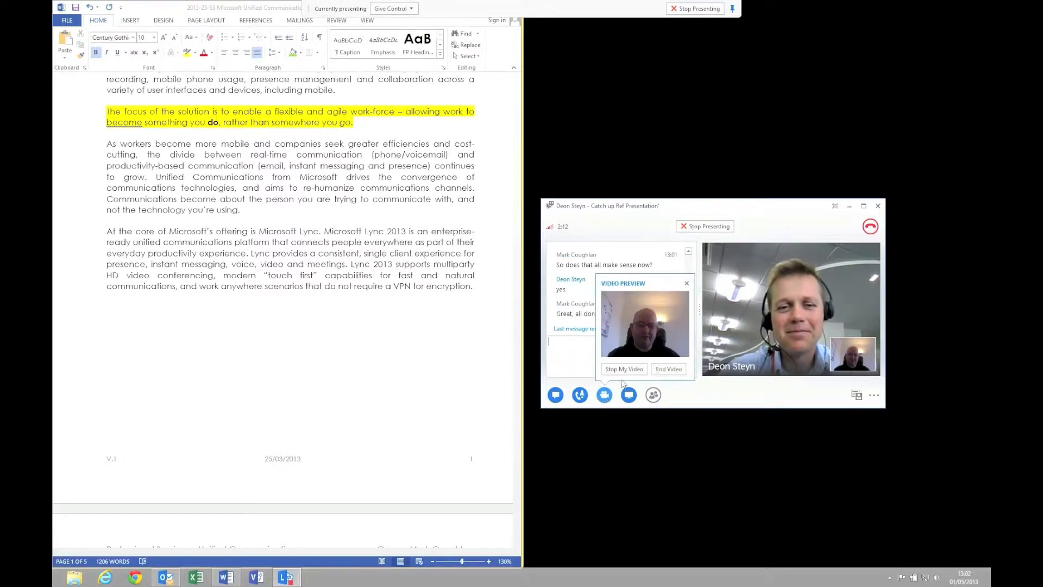
pyautogui.click(604, 395)
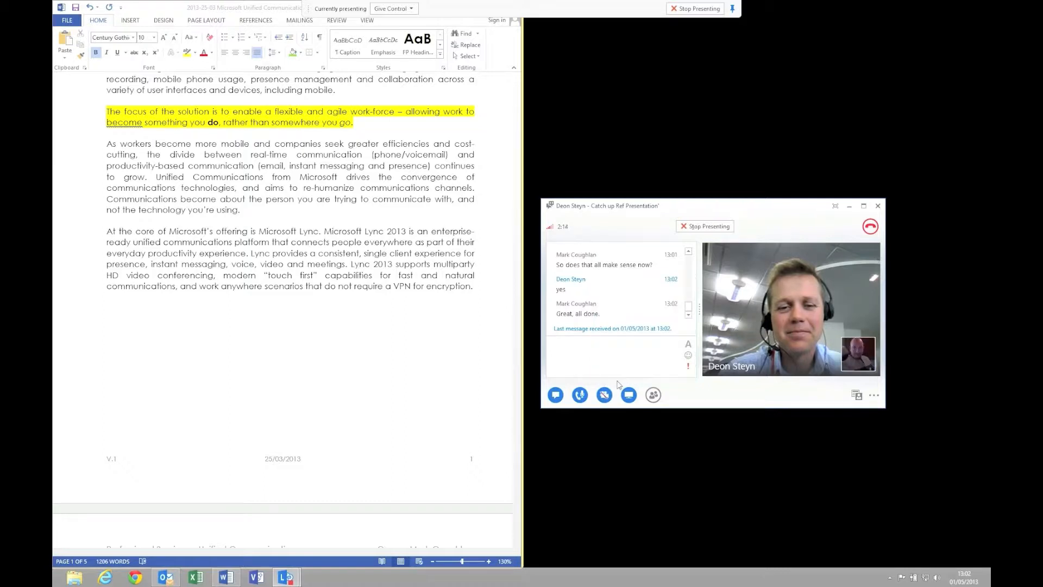
pyautogui.click(604, 395)
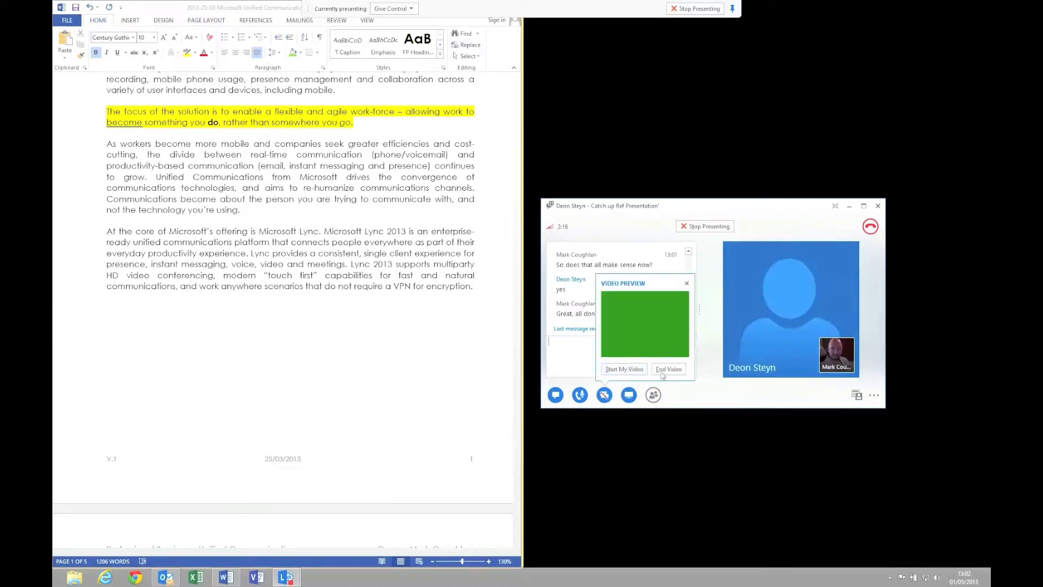
pyautogui.click(668, 369)
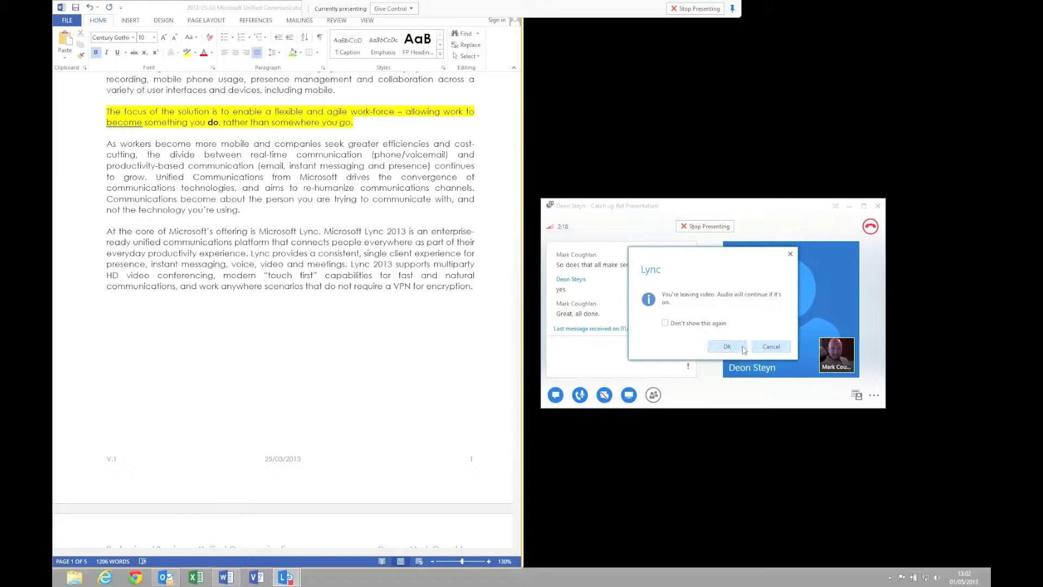
pyautogui.click(726, 346)
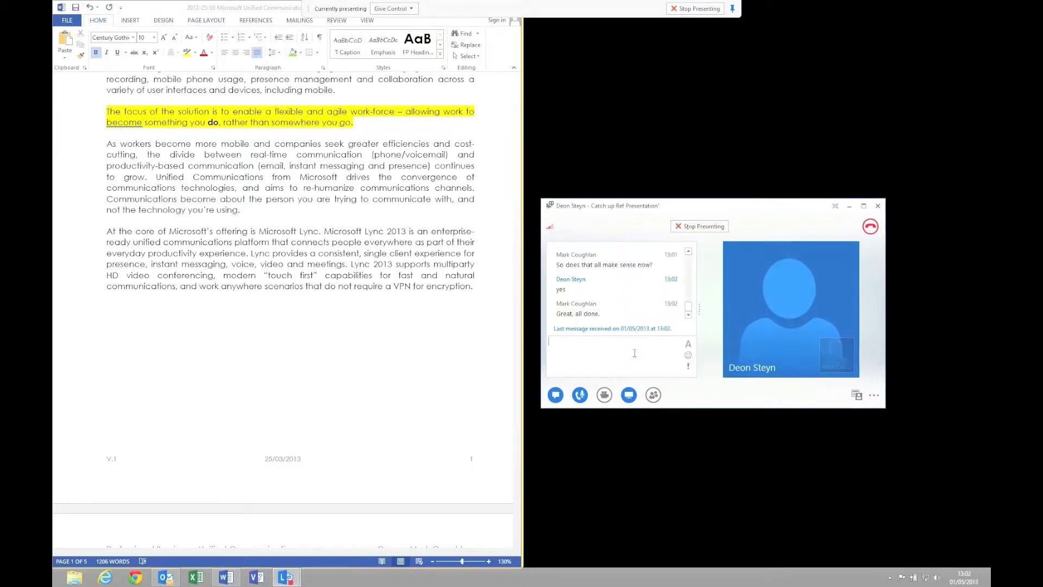
pyautogui.write("Ok, I'll sen")
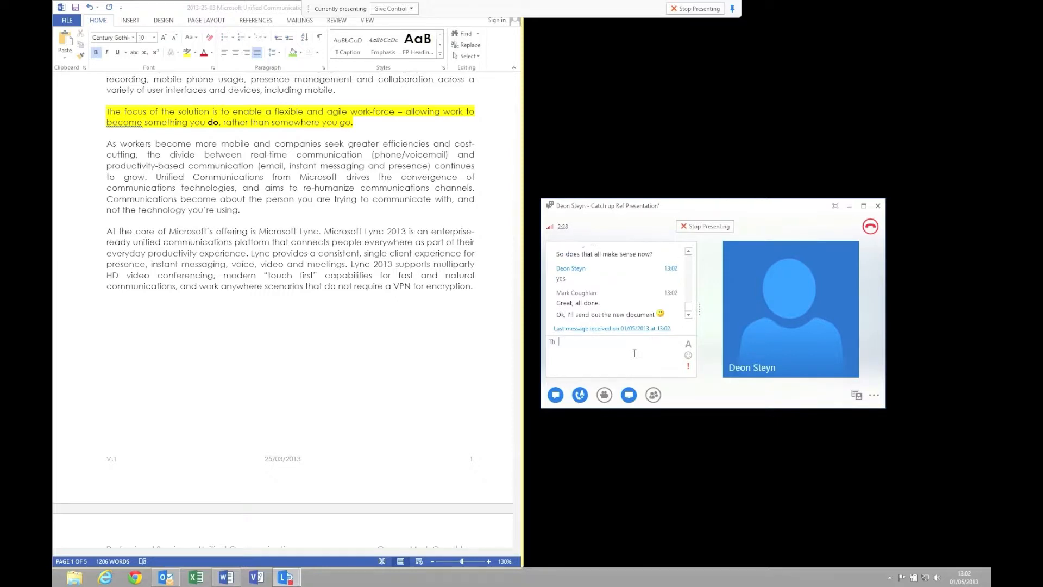
pyautogui.write('Thanks for your')
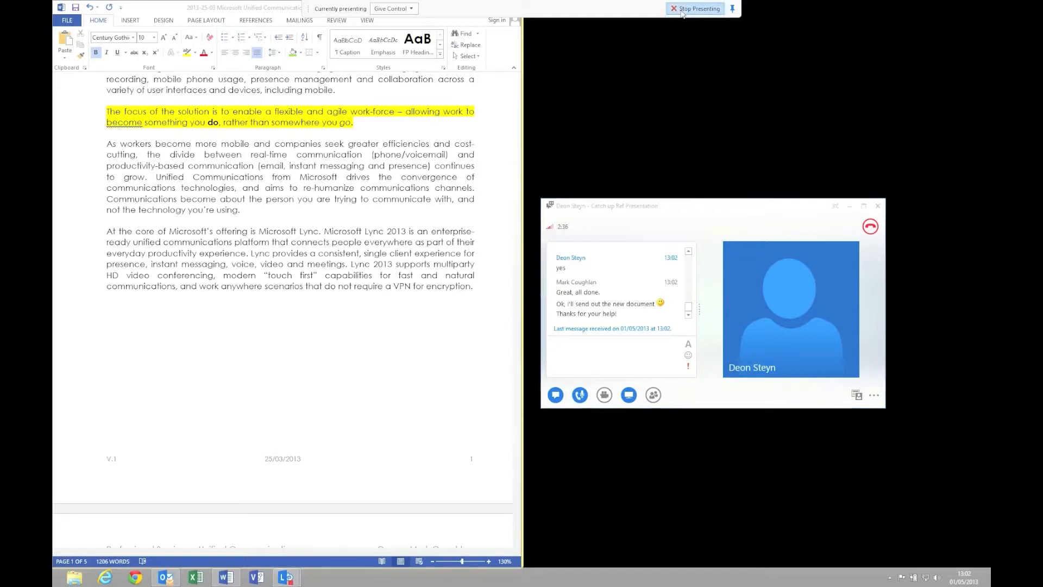
# Step: Stop presenting the Word document and scroll the conversation to Deon's 'no problem, speak later'
pyautogui.click(695, 8)
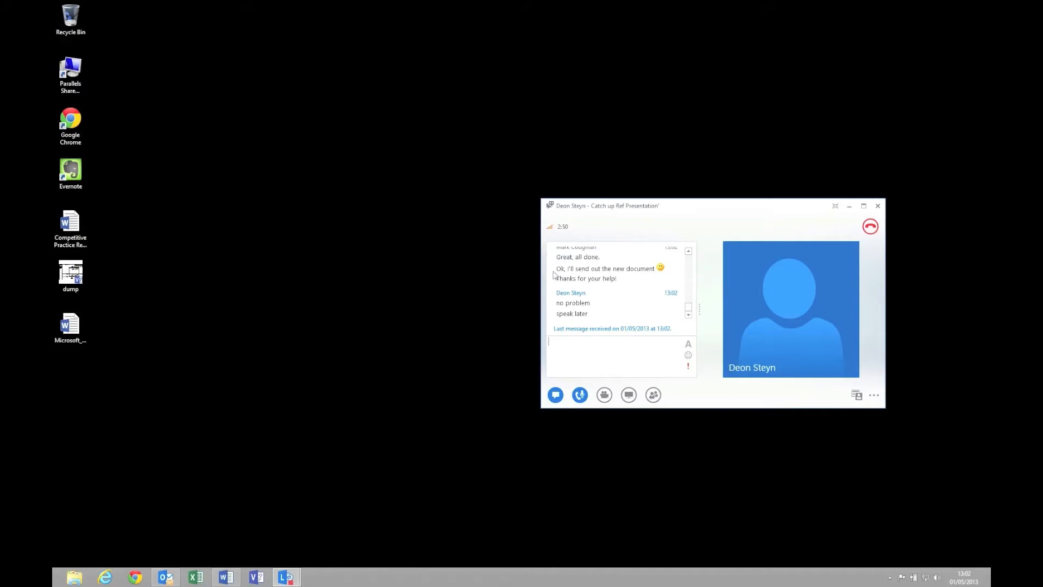
pyautogui.scroll(-3)
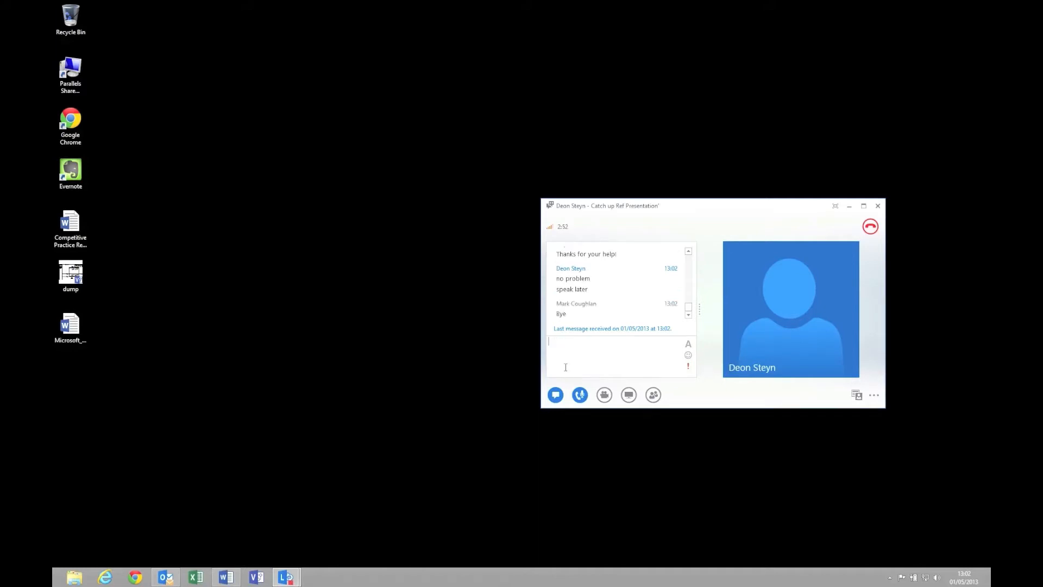